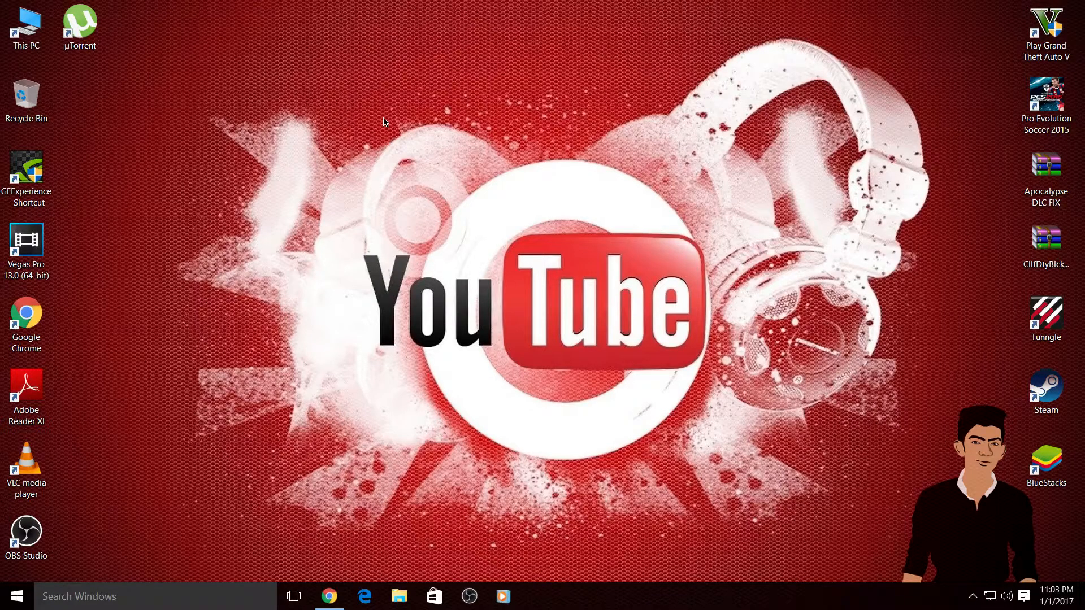
- Refresh the desktop, then show the channel's Analytics Overview for Dec 24–30, 2016
{"action": "right_click", "coordinate": [385, 121]}
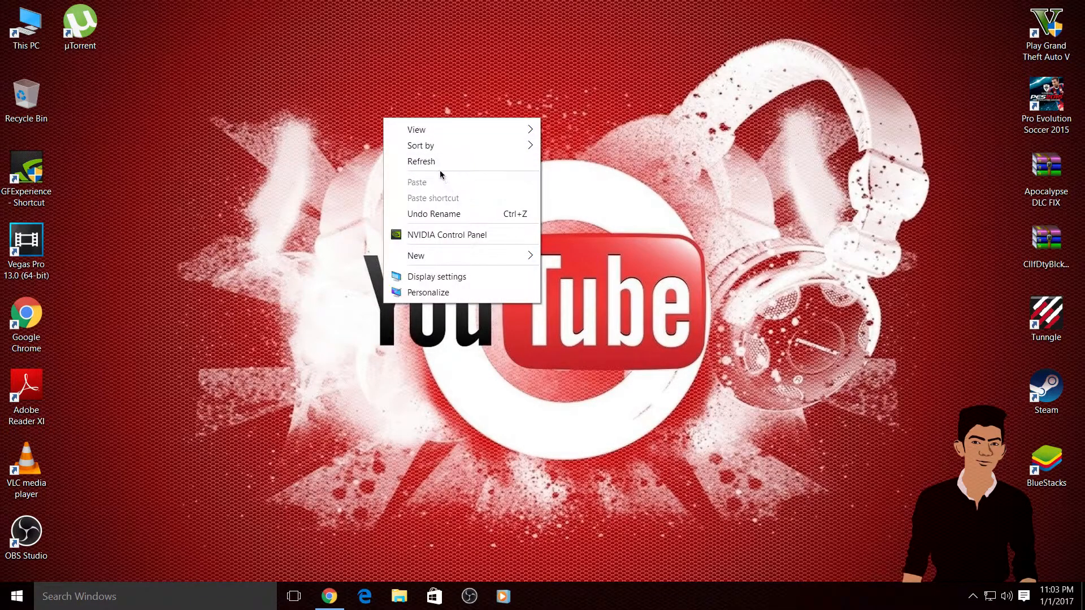
{"action": "left_click", "coordinate": [436, 163]}
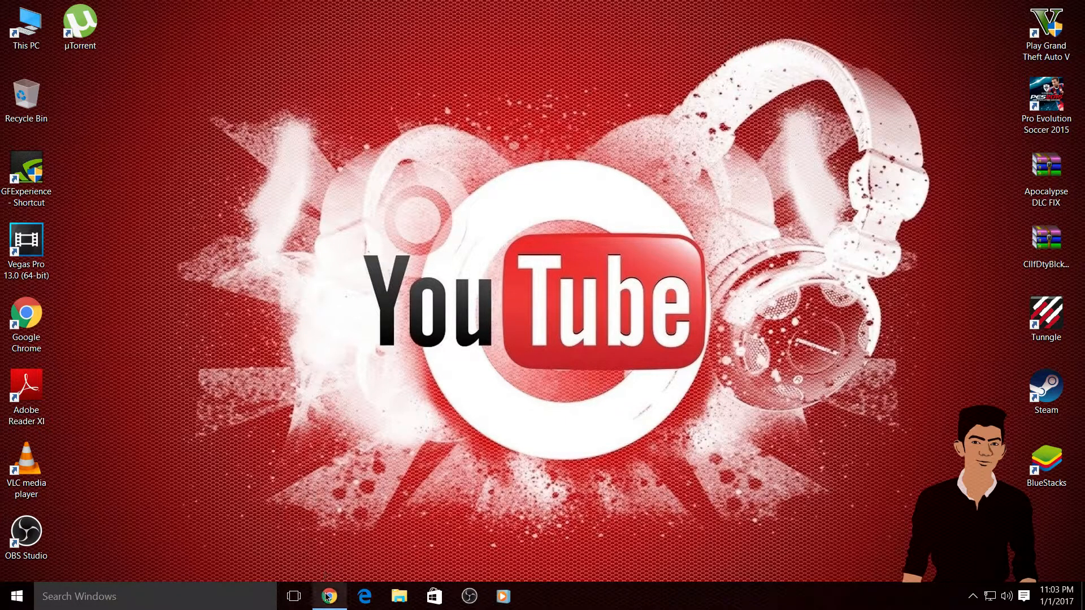
{"action": "left_click", "coordinate": [329, 597]}
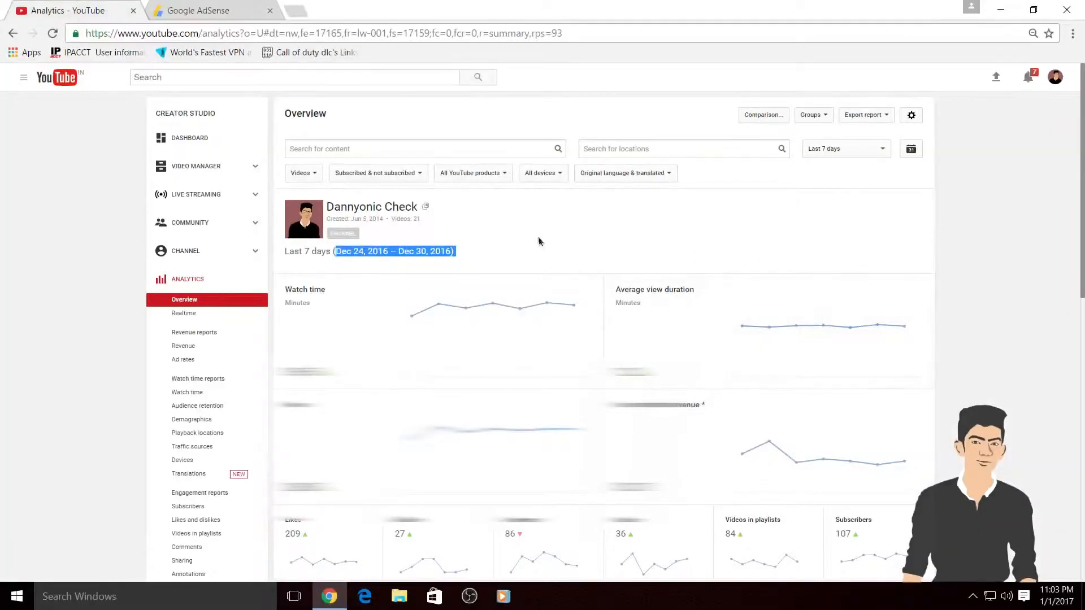
{"action": "left_click", "coordinate": [457, 260]}
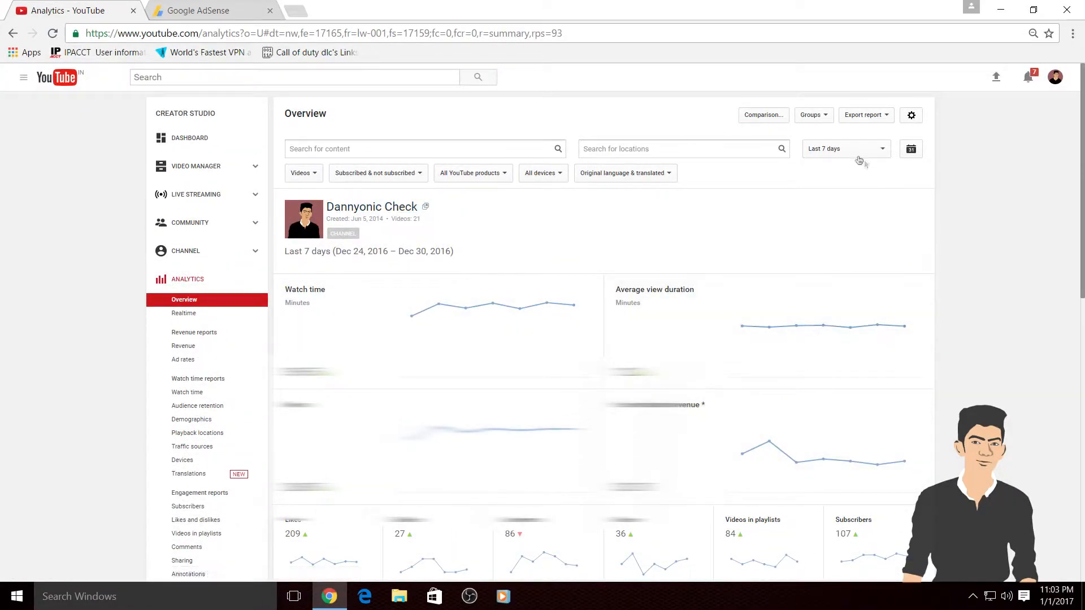
{"action": "mouse_move", "coordinate": [831, 153]}
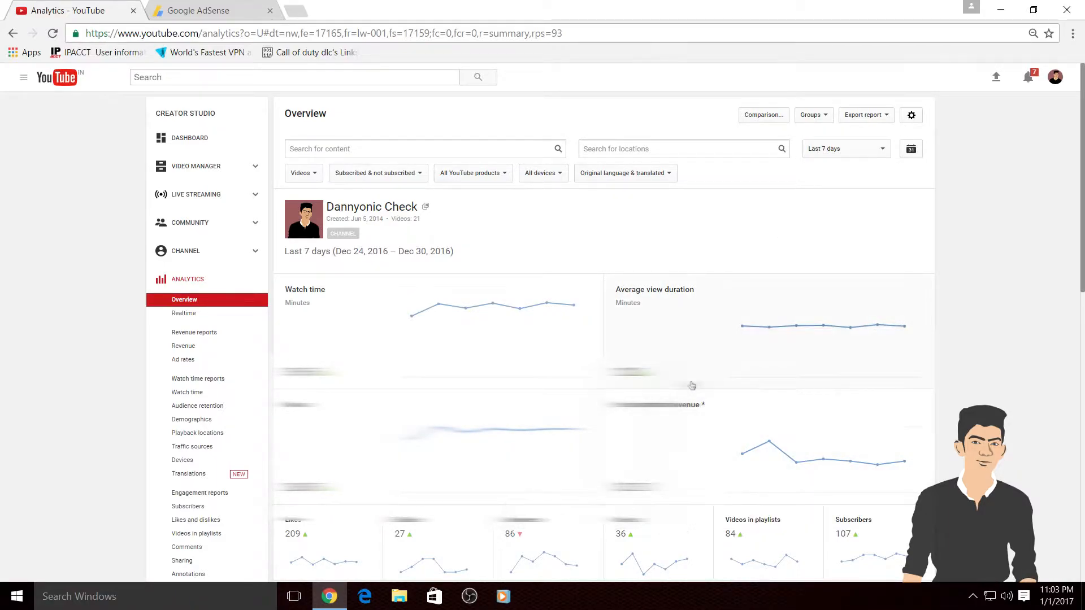
{"action": "mouse_move", "coordinate": [202, 6]}
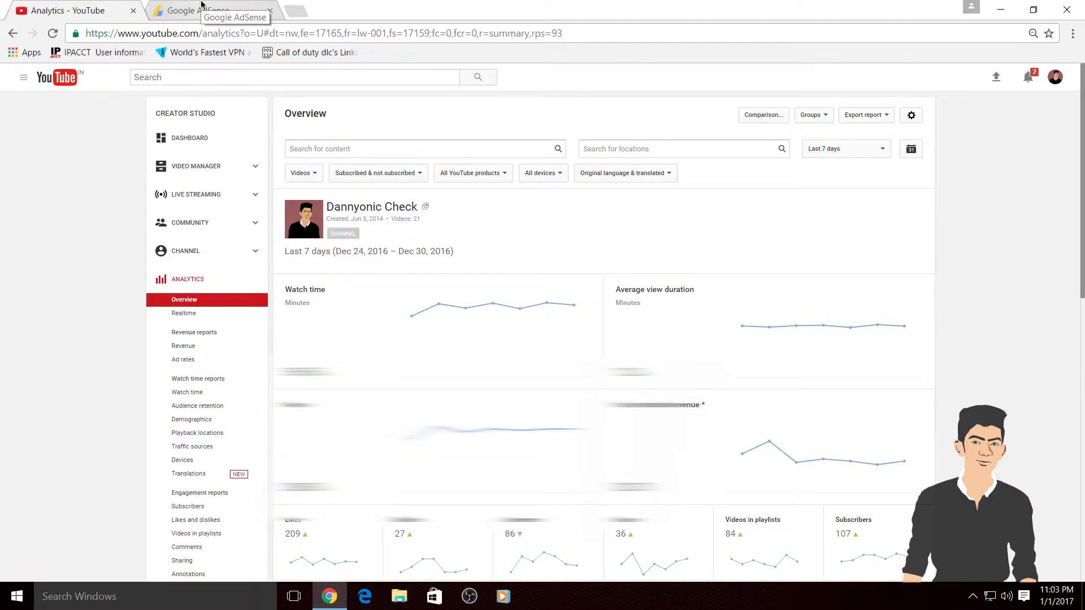
- Show the AdSense Home page with $0.00 estimated earnings and a $105.55 balance
{"action": "left_click", "coordinate": [196, 10]}
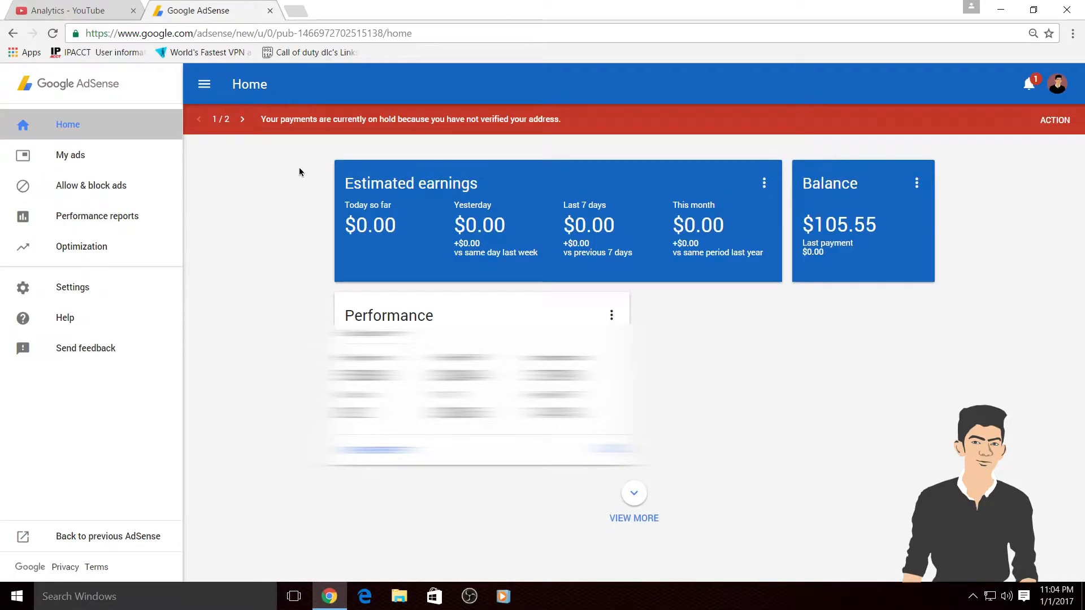
{"action": "mouse_move", "coordinate": [363, 232]}
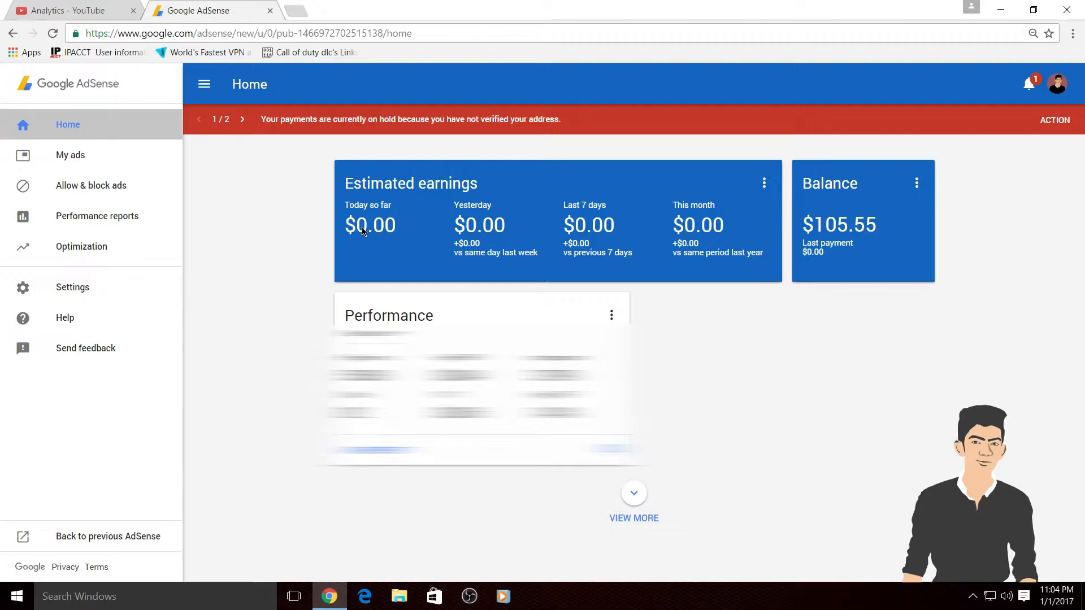
{"action": "mouse_move", "coordinate": [570, 218]}
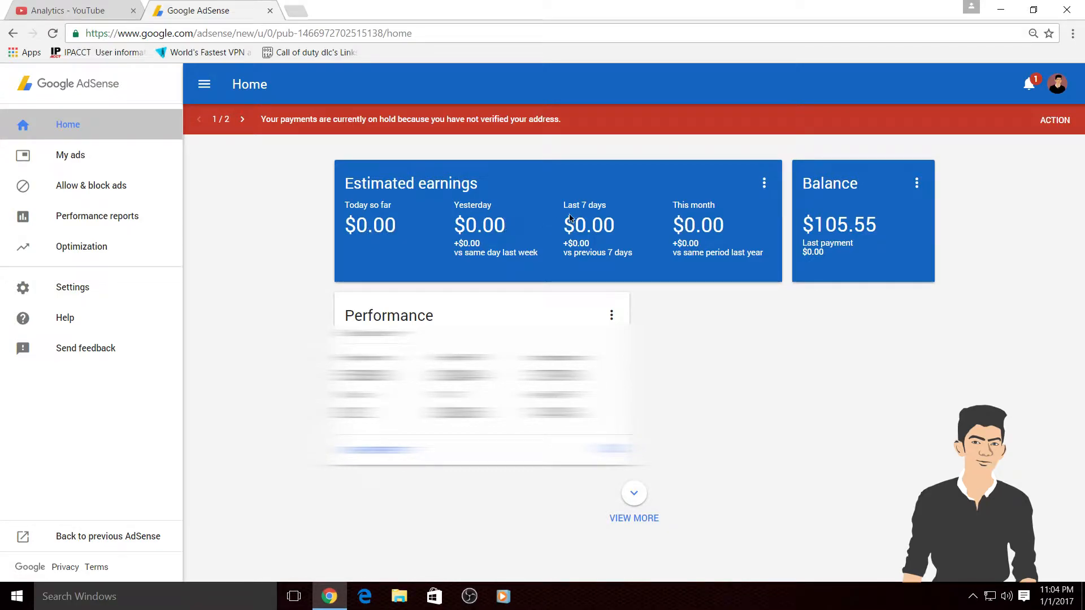
{"action": "mouse_move", "coordinate": [734, 207]}
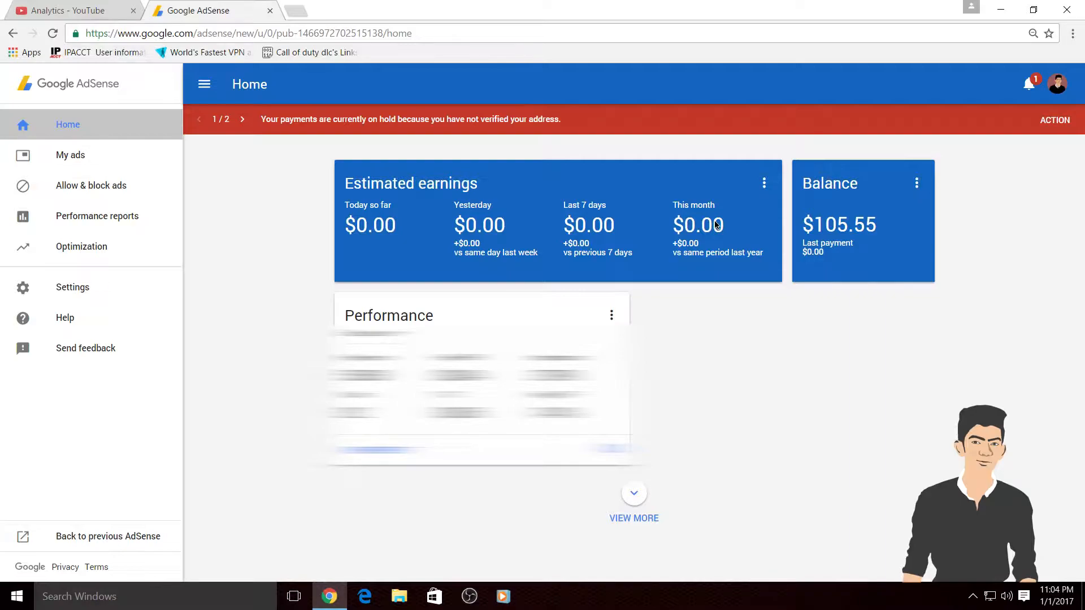
{"action": "mouse_move", "coordinate": [323, 185]}
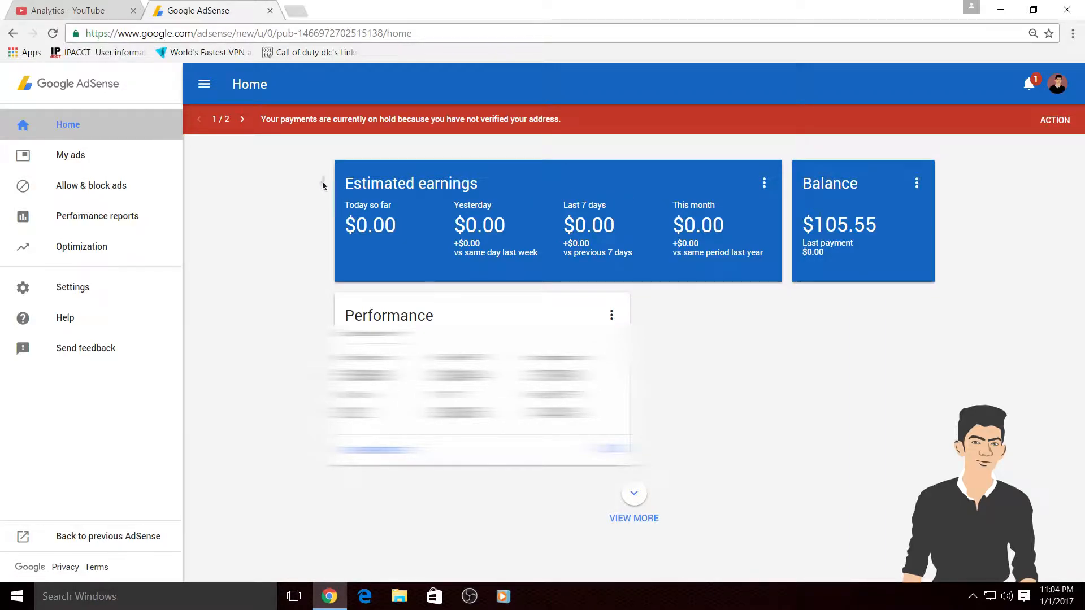
{"action": "mouse_move", "coordinate": [558, 195]}
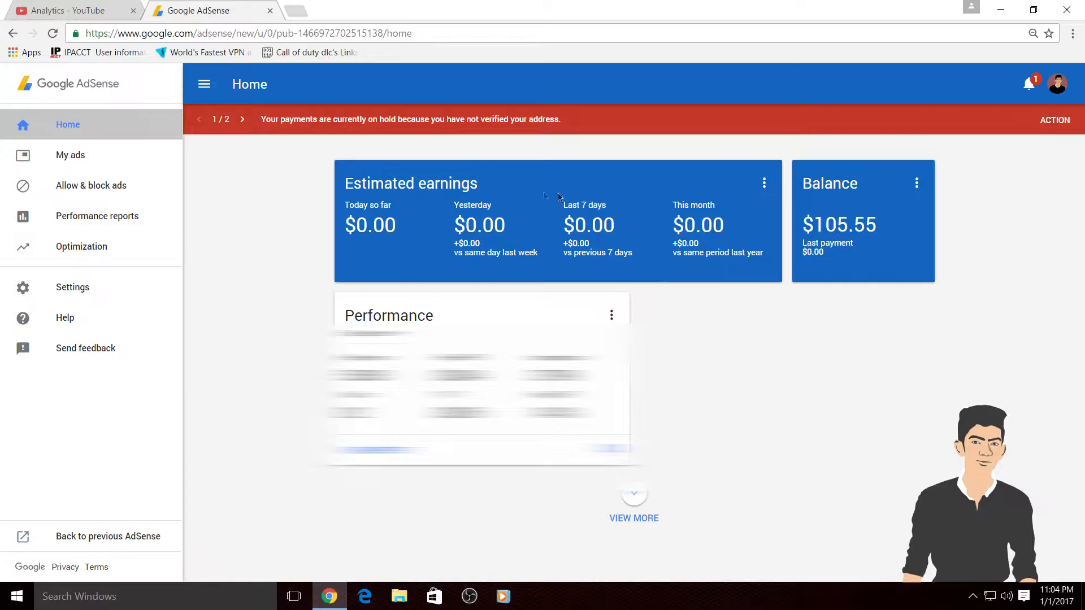
{"action": "mouse_move", "coordinate": [383, 166]}
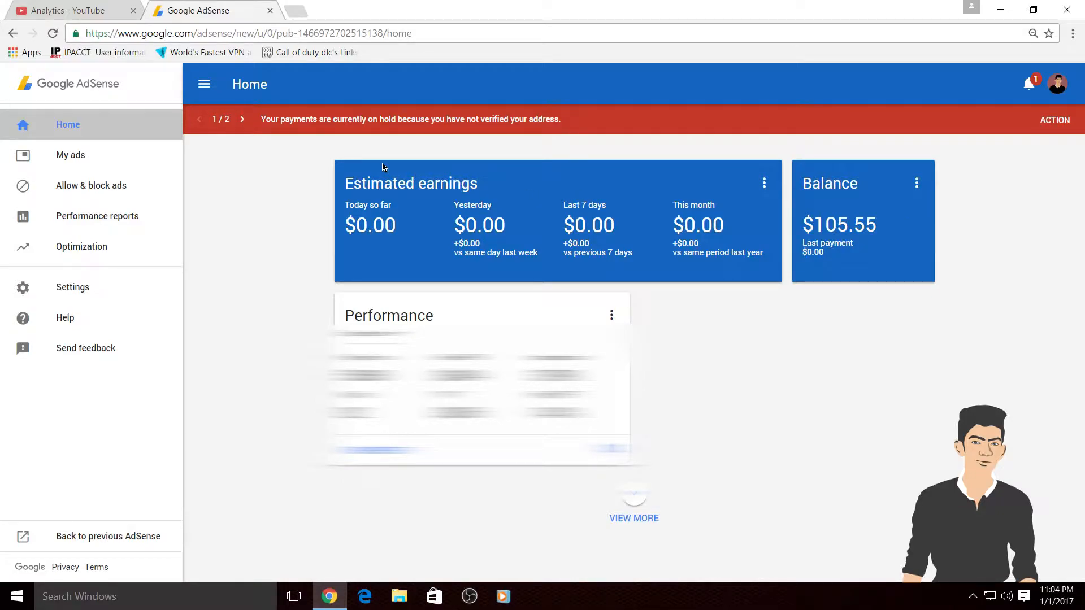
{"action": "left_click", "coordinate": [68, 10]}
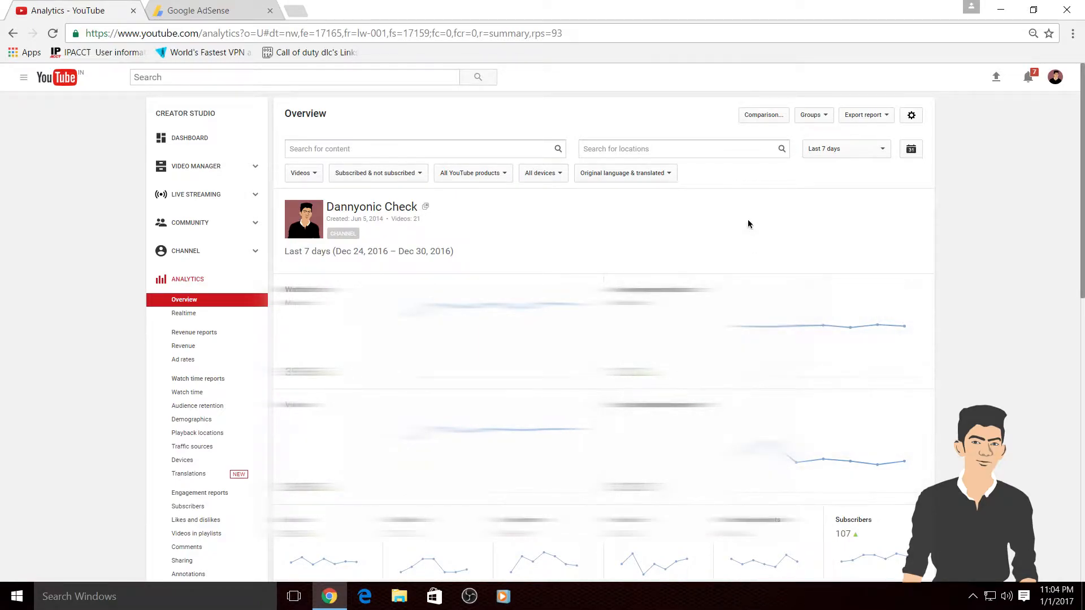
{"action": "mouse_move", "coordinate": [789, 266]}
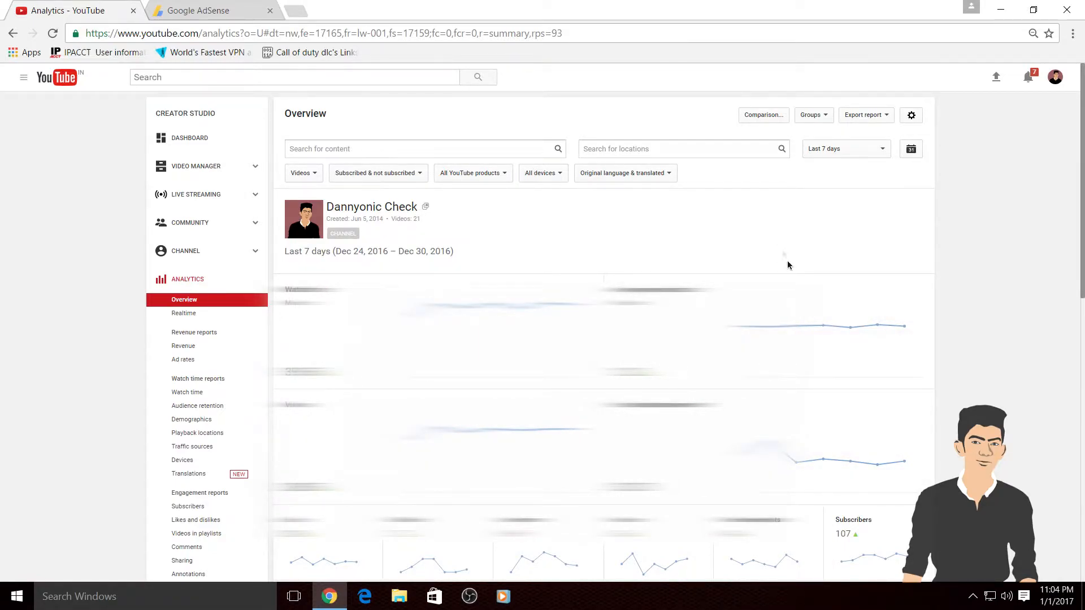
{"action": "left_click", "coordinate": [204, 10]}
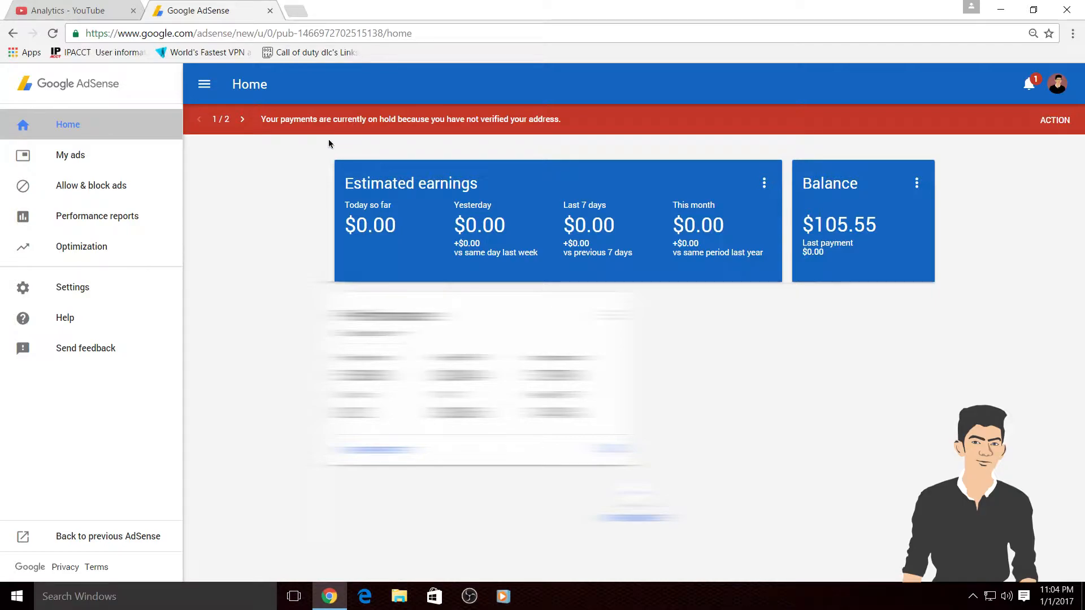
{"action": "mouse_move", "coordinate": [353, 171]}
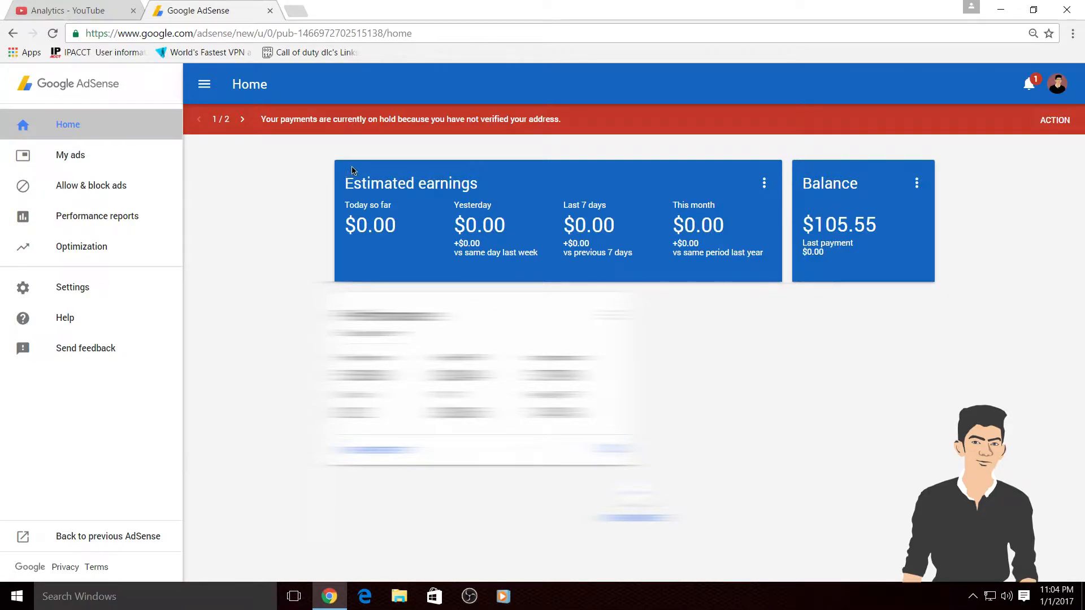
{"action": "mouse_move", "coordinate": [775, 164]}
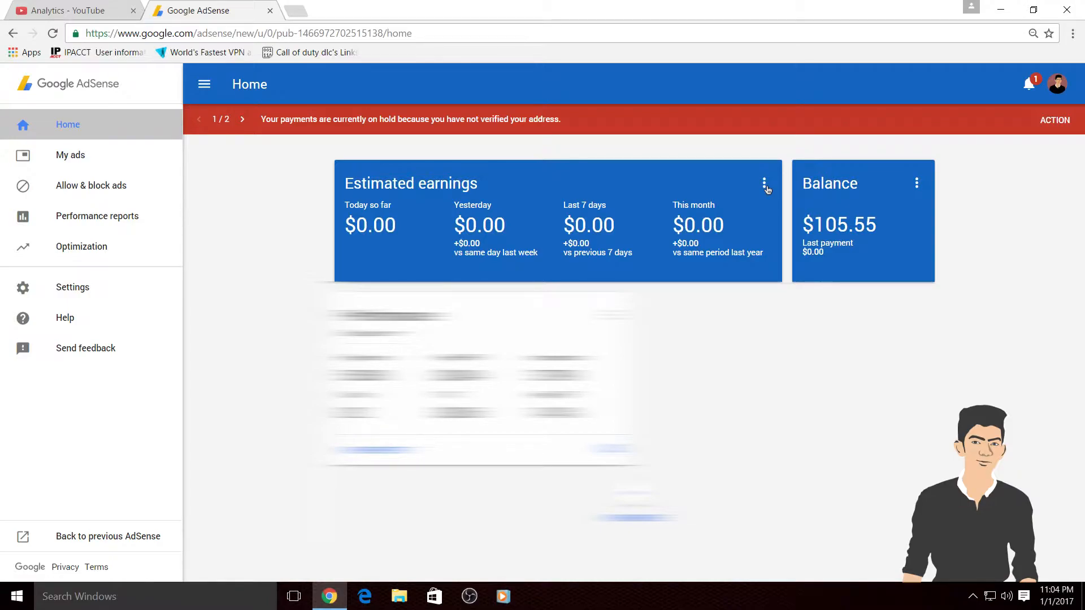
{"action": "mouse_move", "coordinate": [378, 214]}
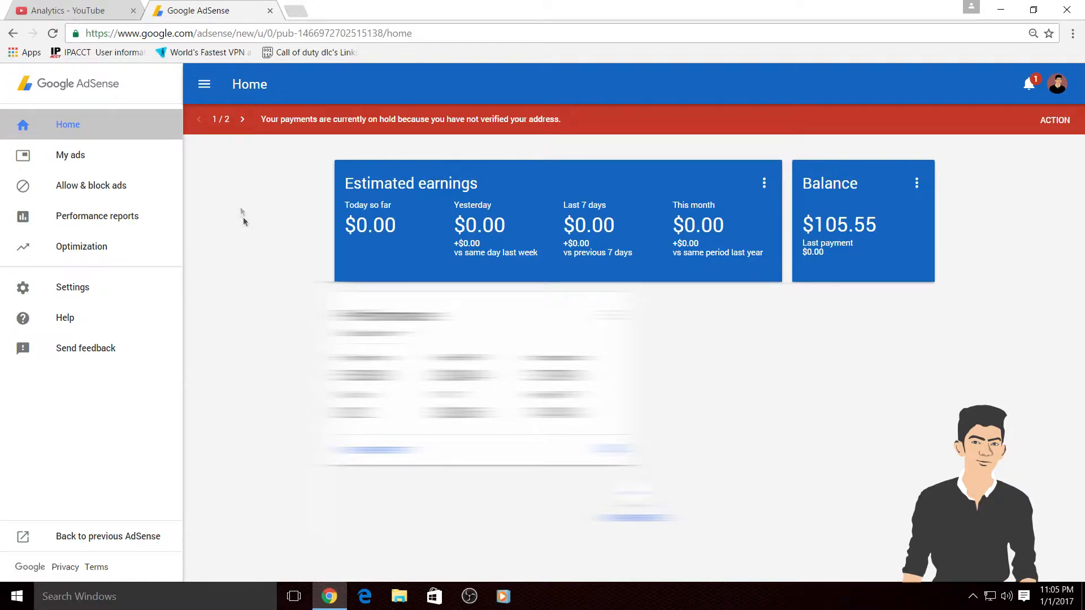
{"action": "mouse_move", "coordinate": [73, 222]}
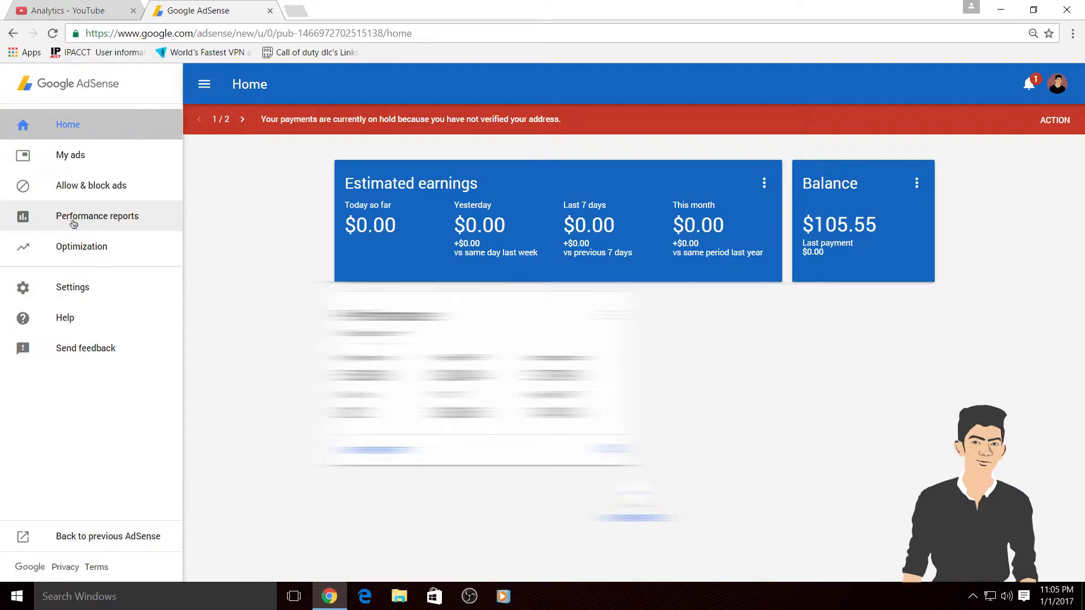
- Apply a Products filter for Hosted AdSense for Content to the Default performance report
{"action": "left_click", "coordinate": [97, 216]}
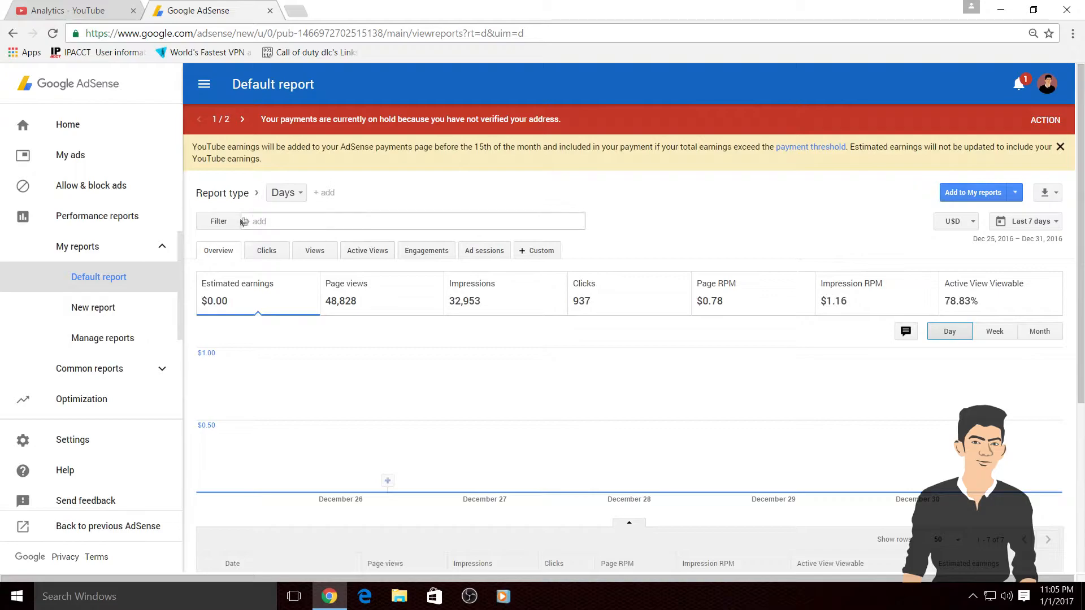
{"action": "left_click", "coordinate": [259, 221]}
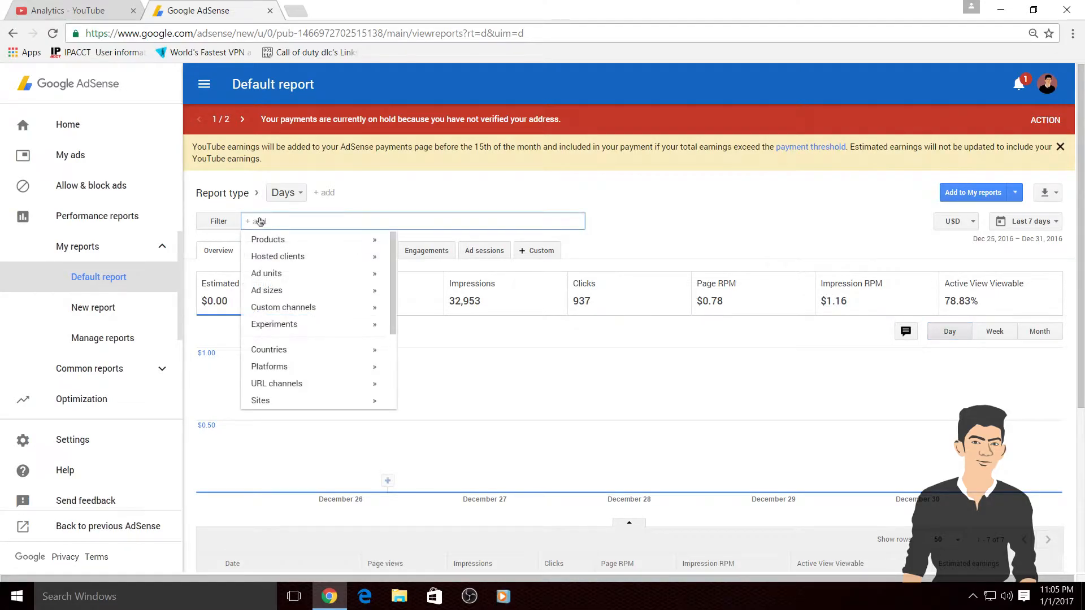
{"action": "mouse_move", "coordinate": [290, 244]}
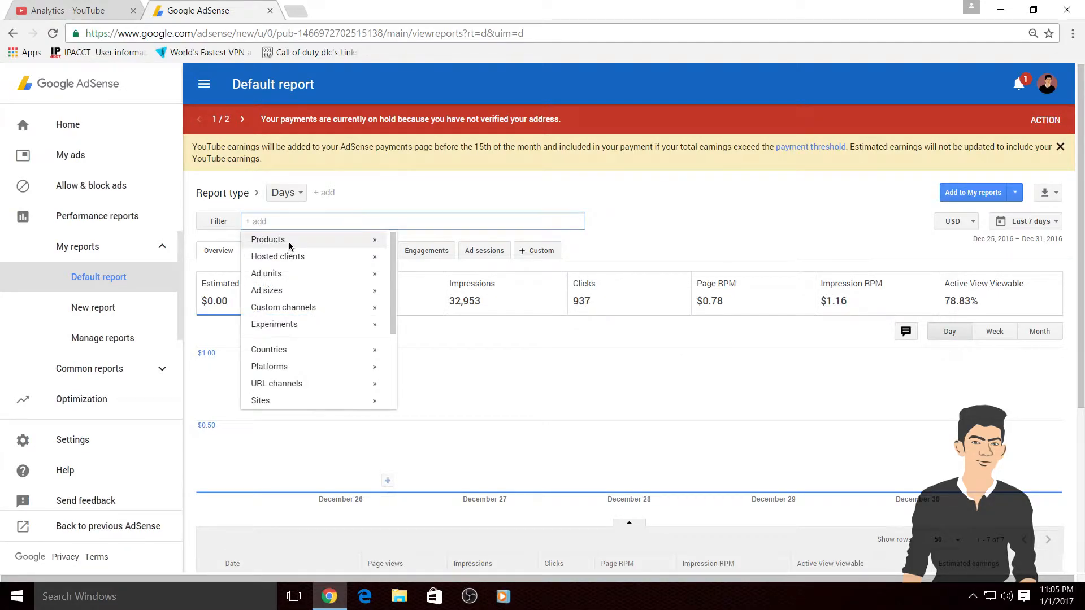
{"action": "left_click", "coordinate": [268, 239]}
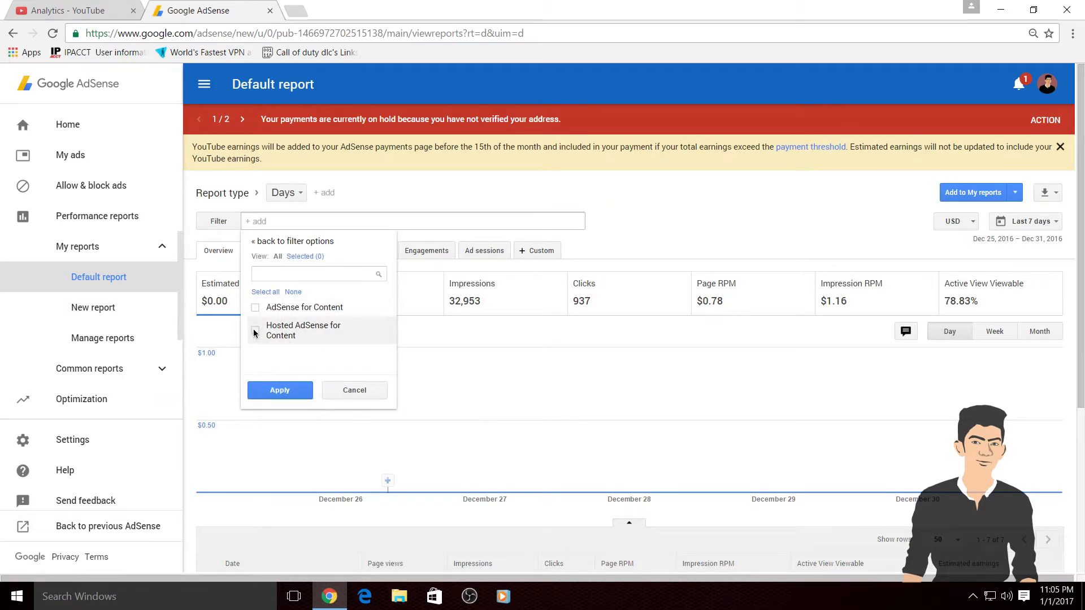
{"action": "mouse_move", "coordinate": [256, 333]}
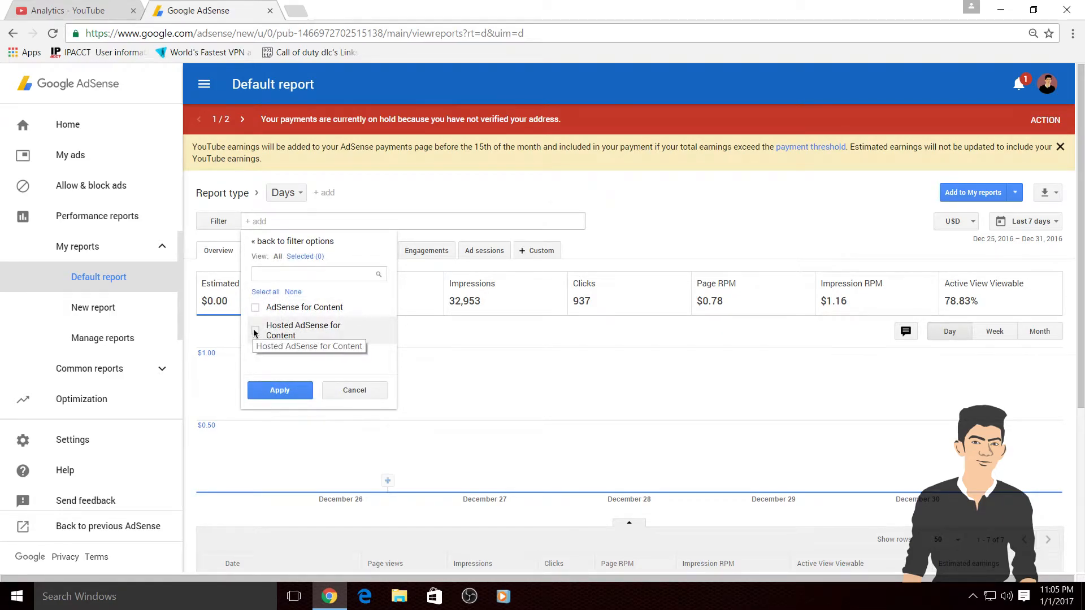
{"action": "left_click", "coordinate": [255, 330]}
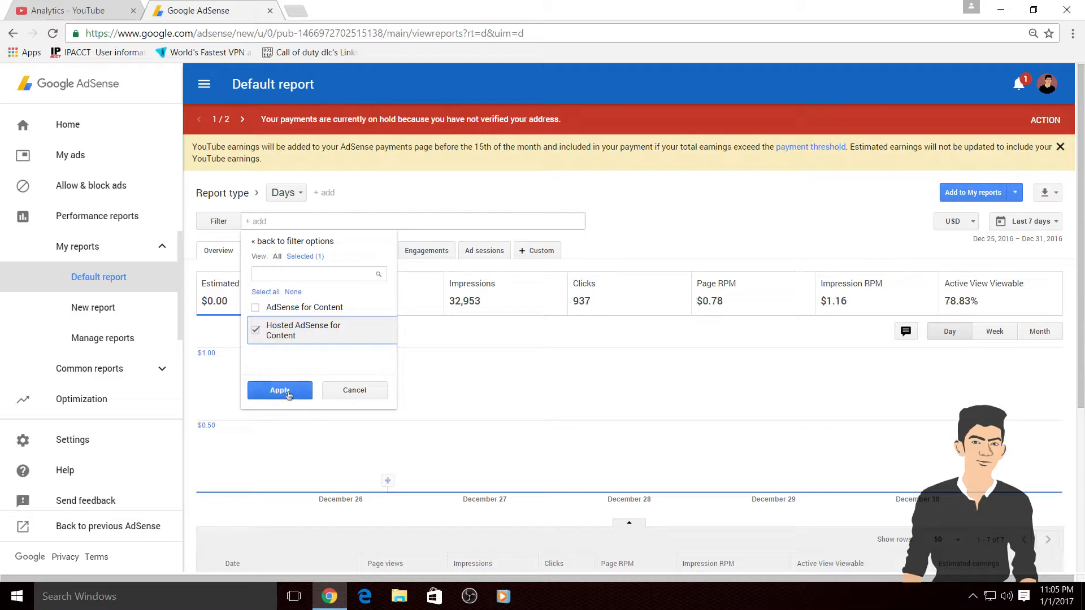
{"action": "left_click", "coordinate": [279, 391]}
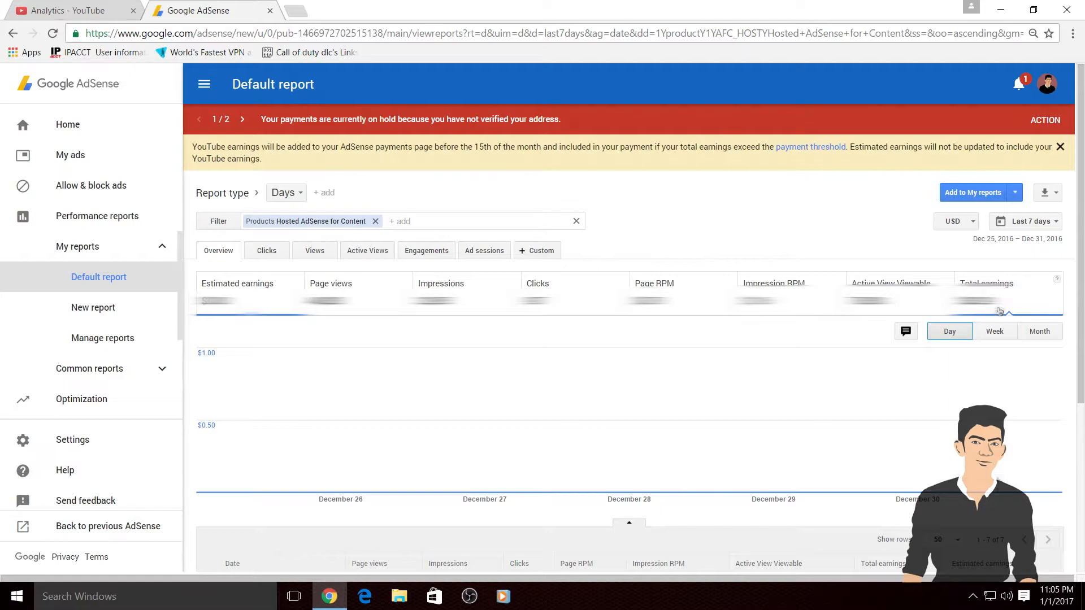
{"action": "left_click", "coordinate": [67, 11]}
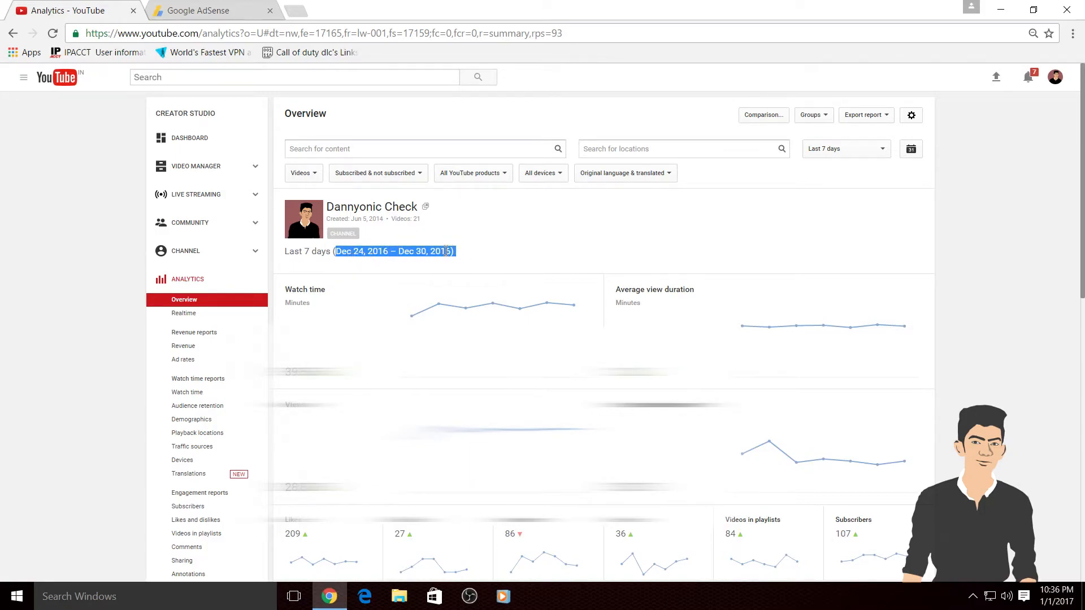
{"action": "left_click", "coordinate": [200, 11]}
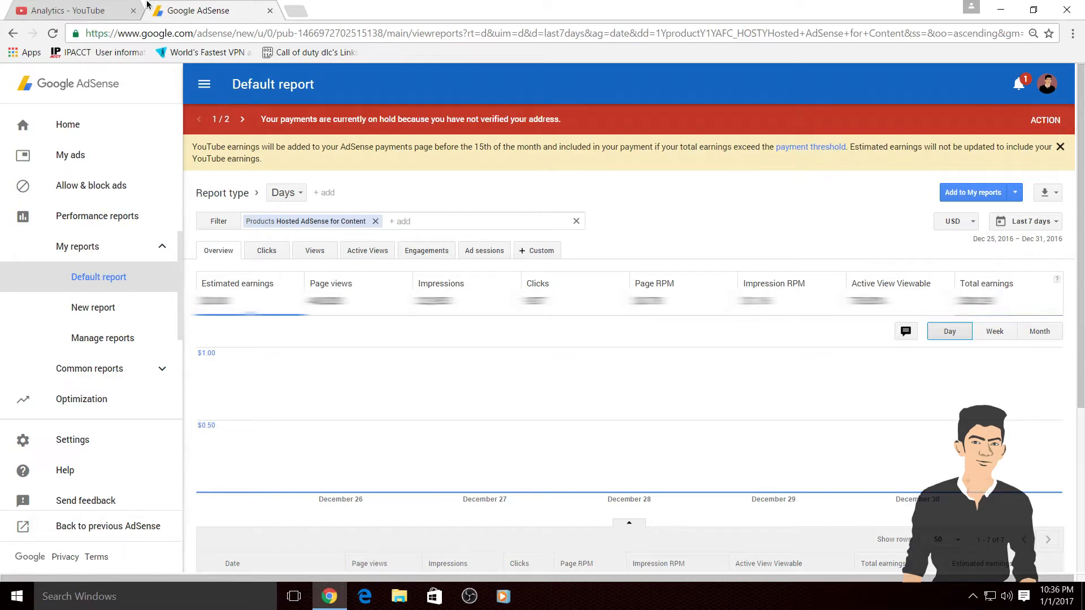
{"action": "left_click", "coordinate": [68, 10]}
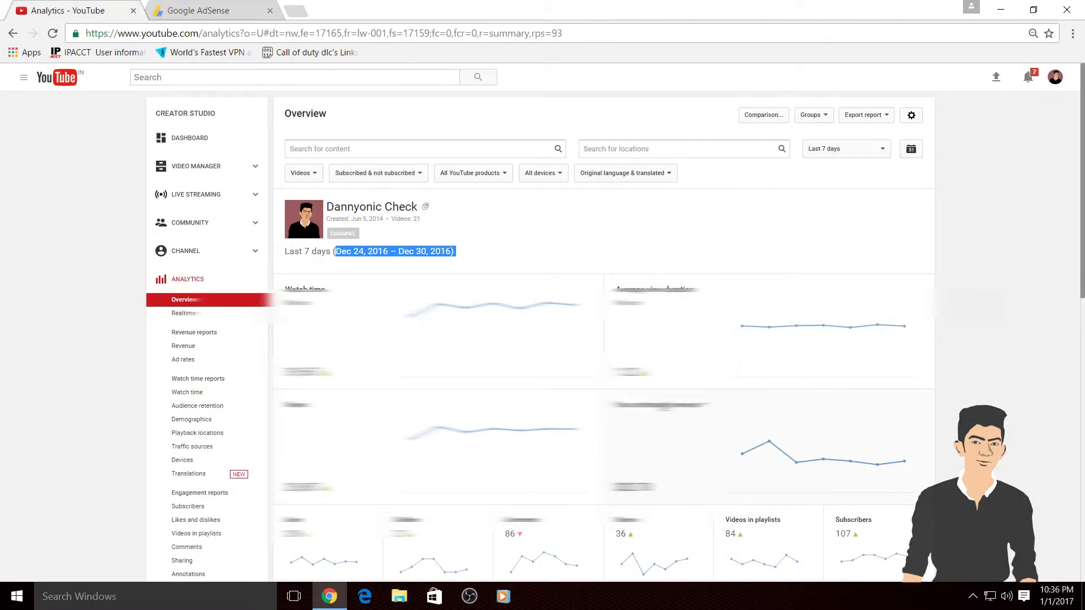
{"action": "left_click", "coordinate": [199, 10]}
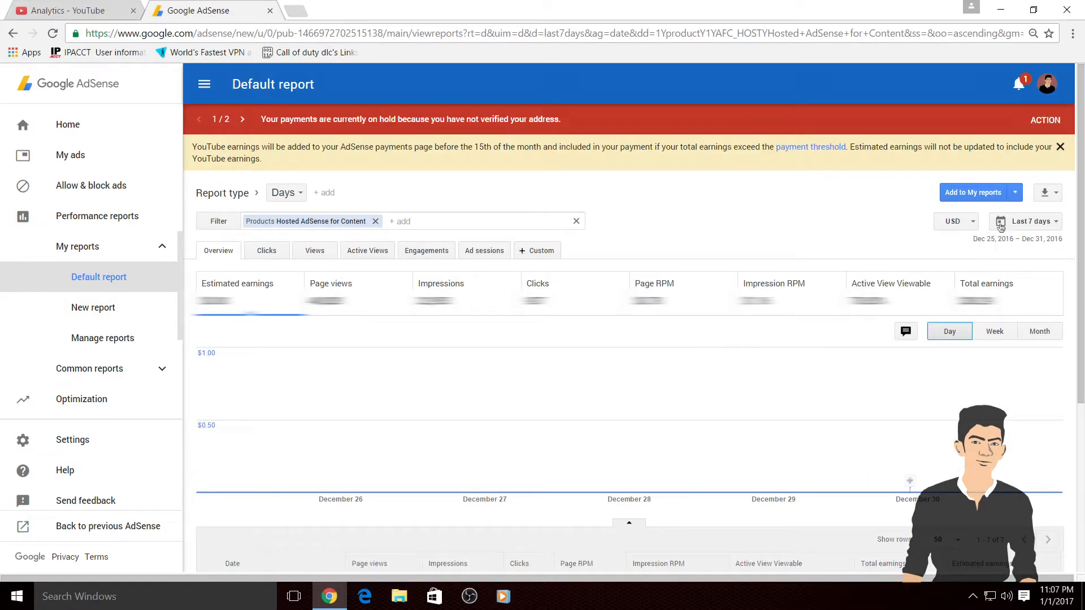
{"action": "left_click", "coordinate": [1029, 221]}
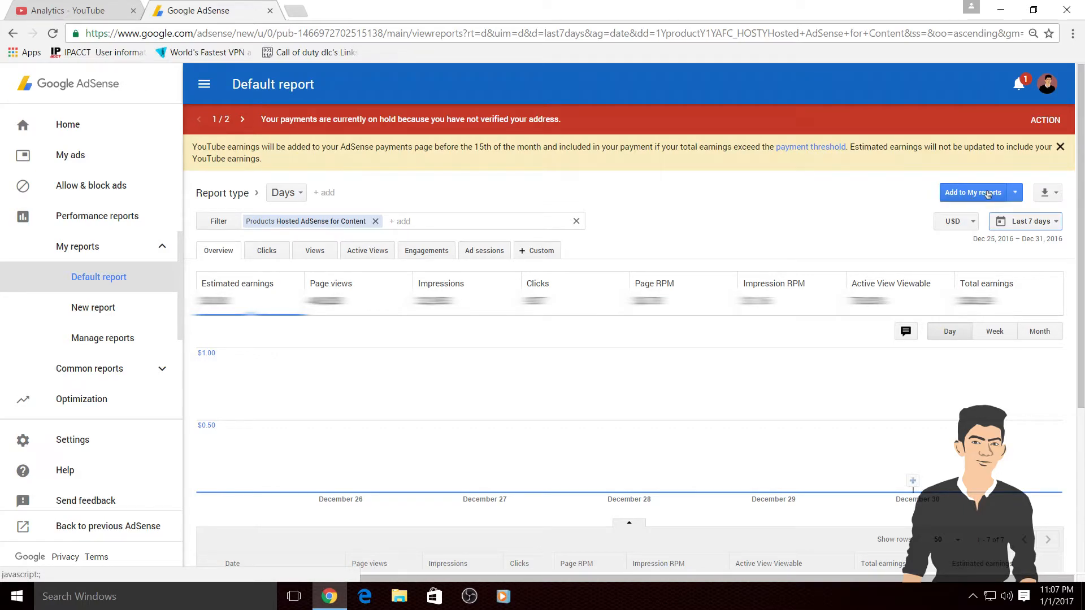
- Save the filtered report to My reports as 'YouTube' and go back Home
{"action": "left_click", "coordinate": [974, 193]}
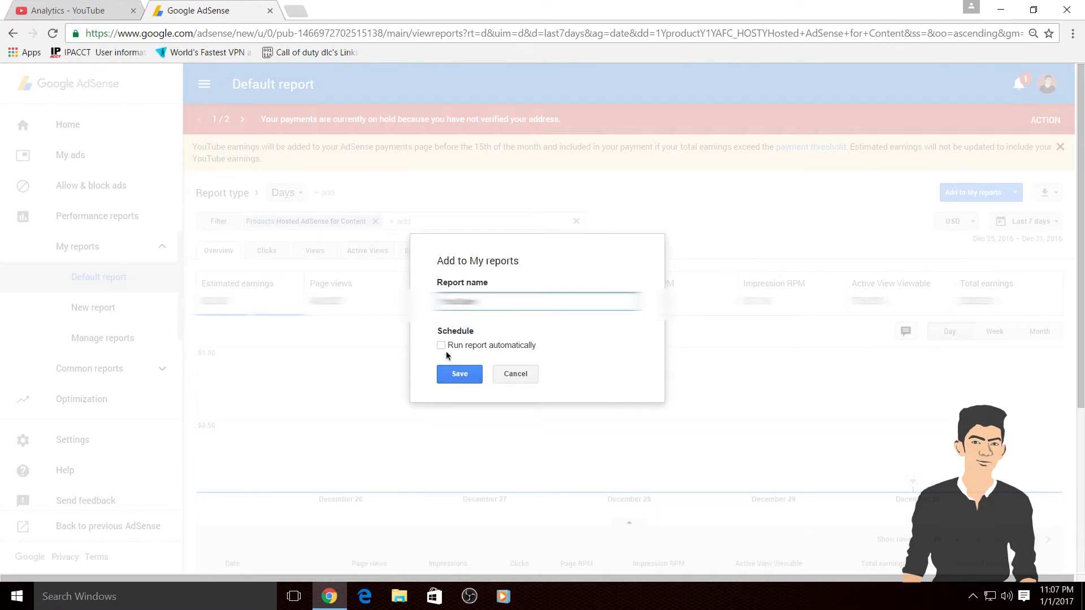
{"action": "left_click", "coordinate": [516, 374]}
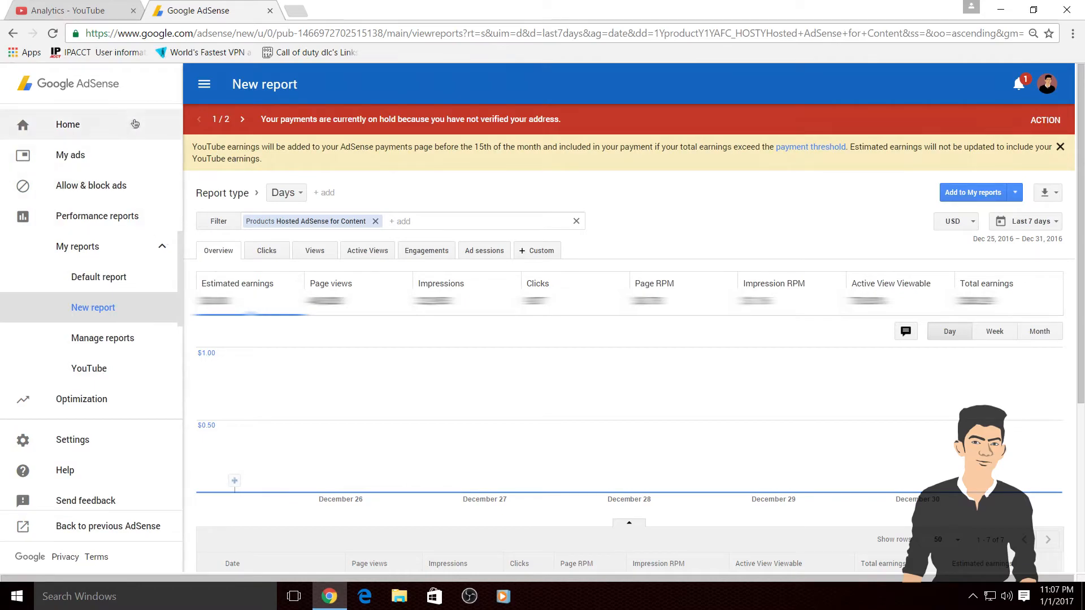
{"action": "left_click", "coordinate": [68, 125]}
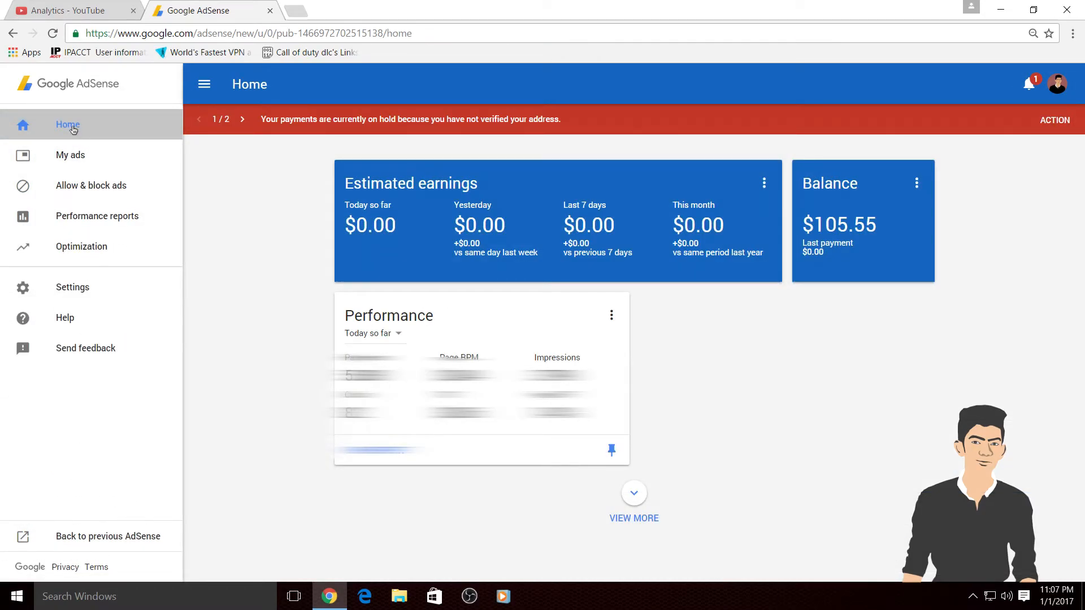
- Open the saved 'YouTube' report under My reports in Performance reports
{"action": "left_click", "coordinate": [97, 216]}
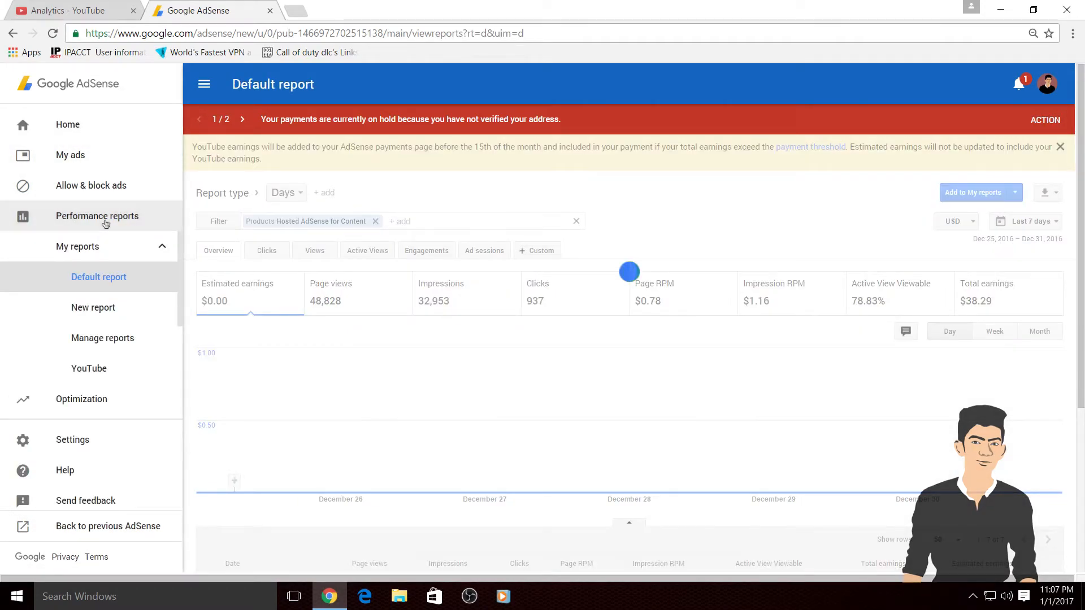
{"action": "left_click", "coordinate": [375, 221]}
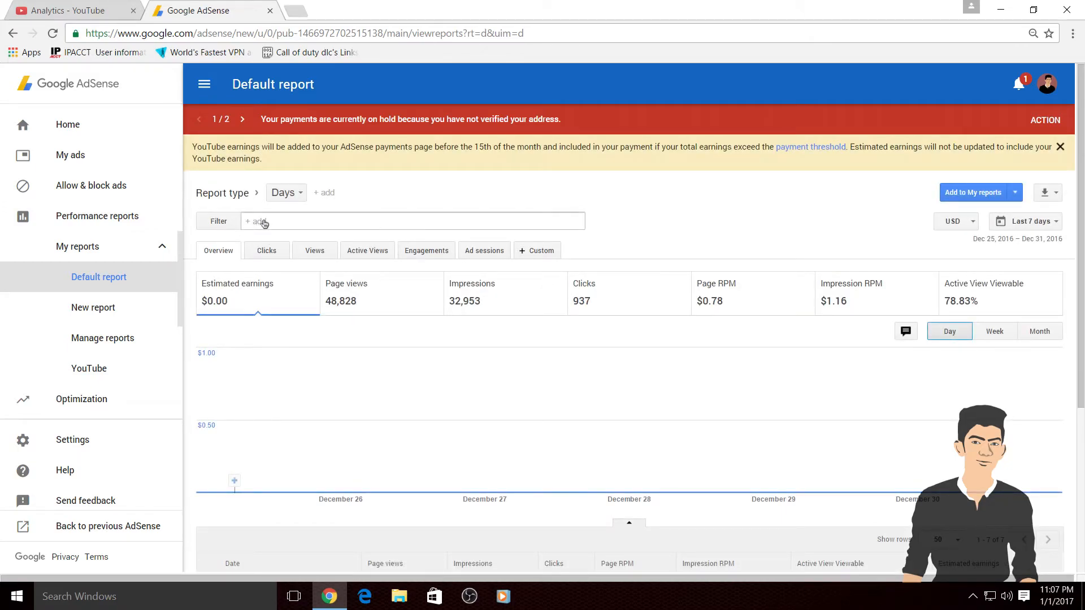
{"action": "left_click", "coordinate": [89, 369]}
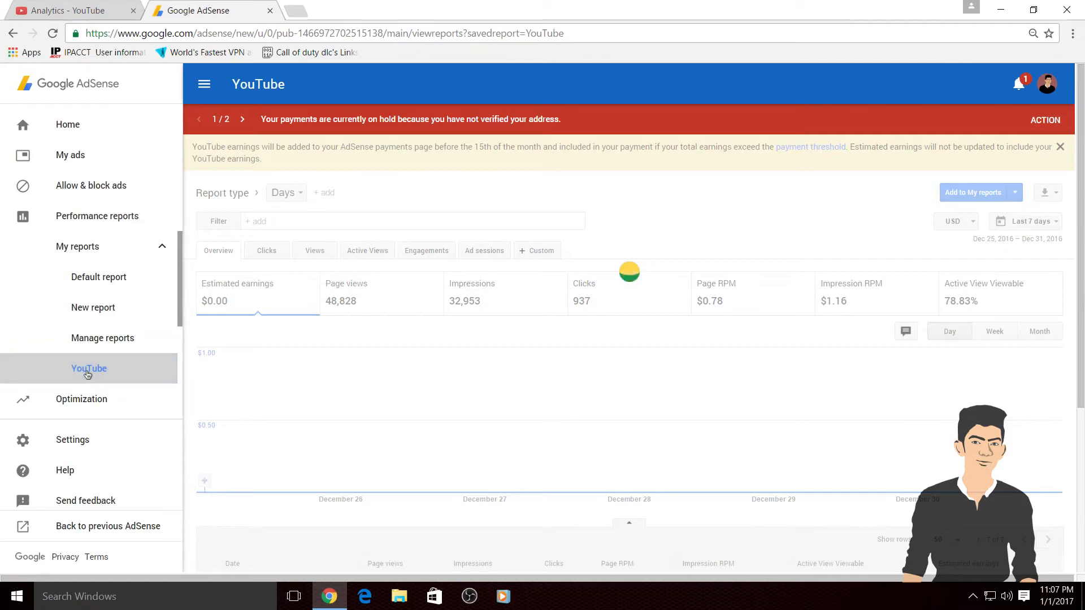